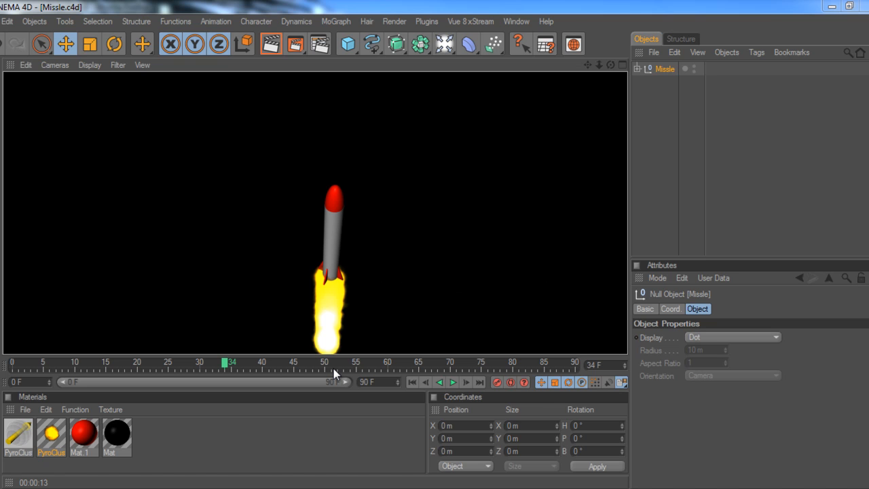
mouse_move(336, 371)
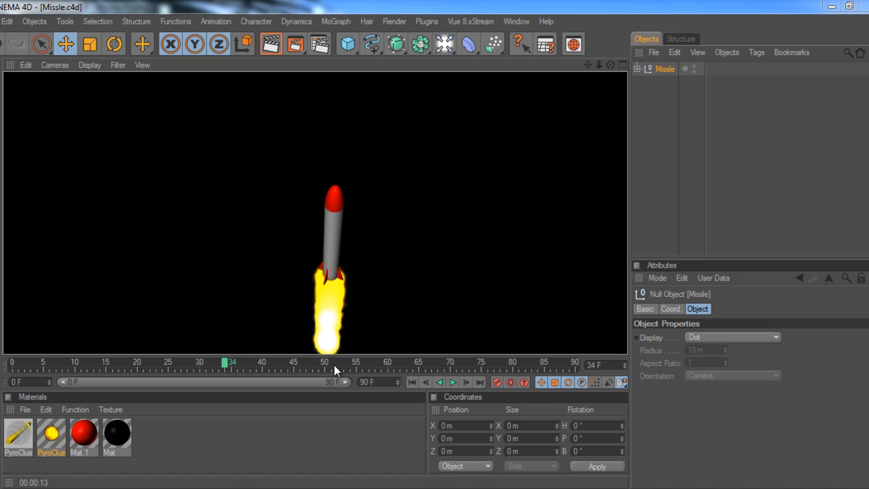
mouse_move(314, 277)
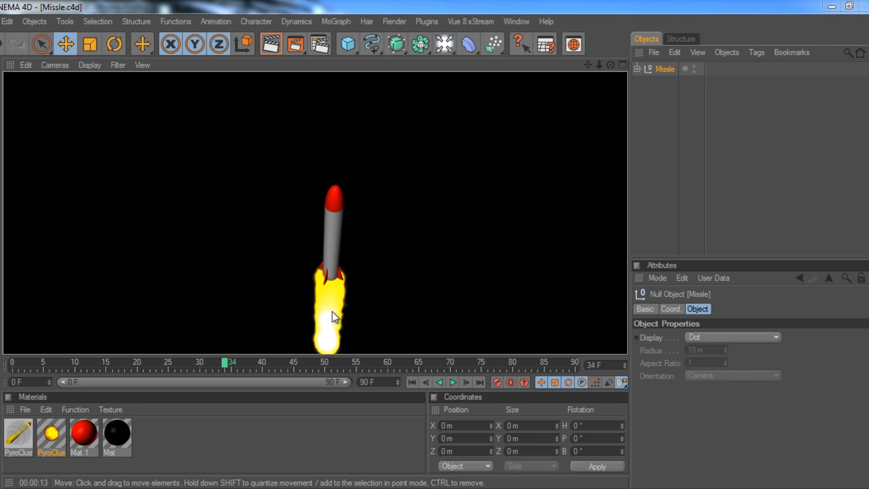
mouse_move(339, 323)
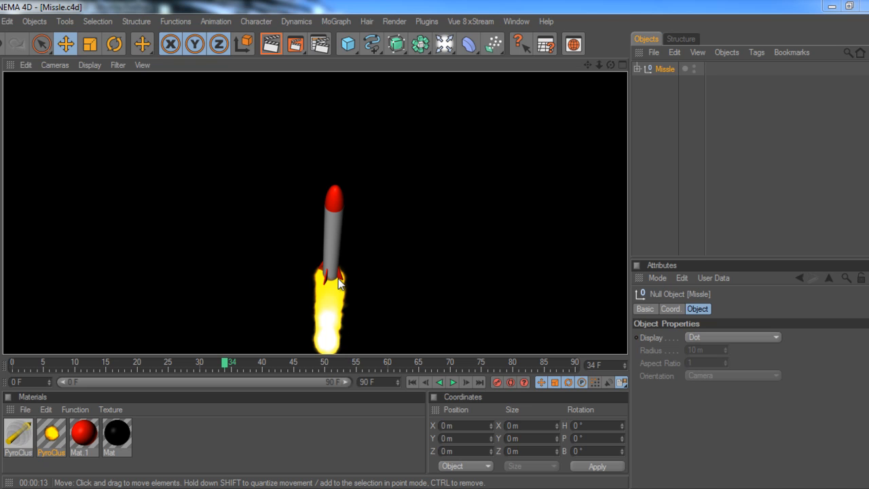
mouse_move(332, 308)
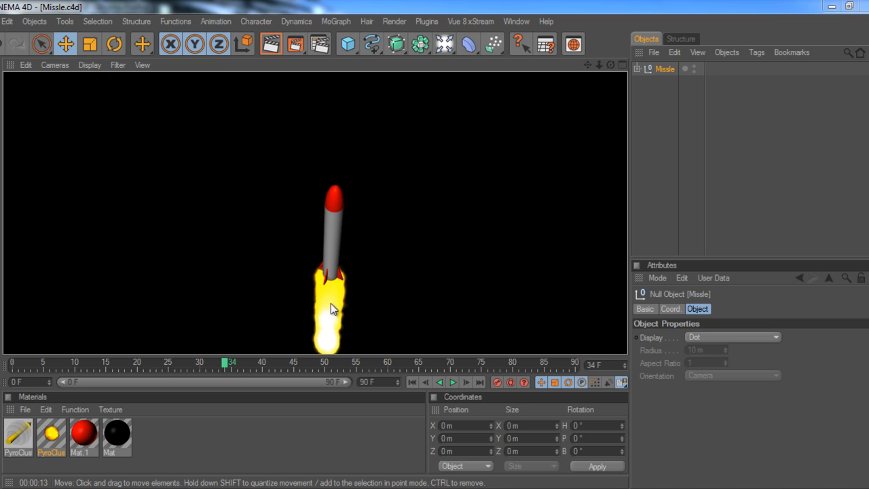
mouse_move(337, 323)
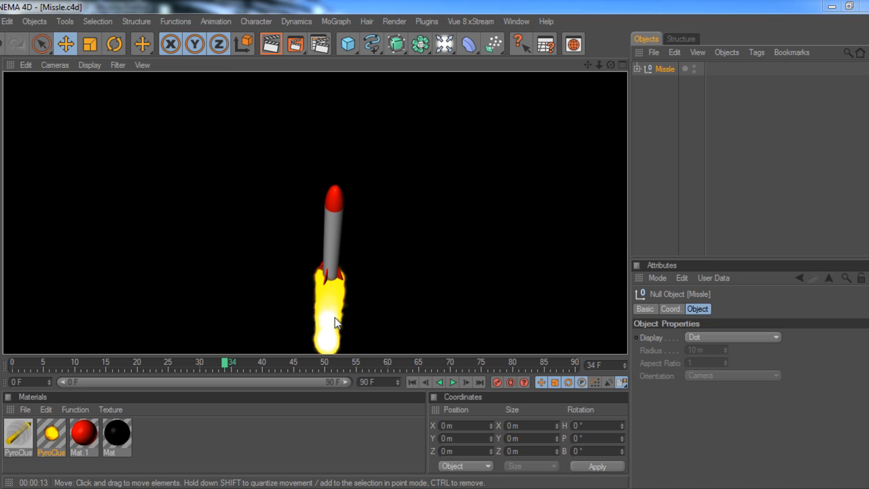
mouse_move(293, 160)
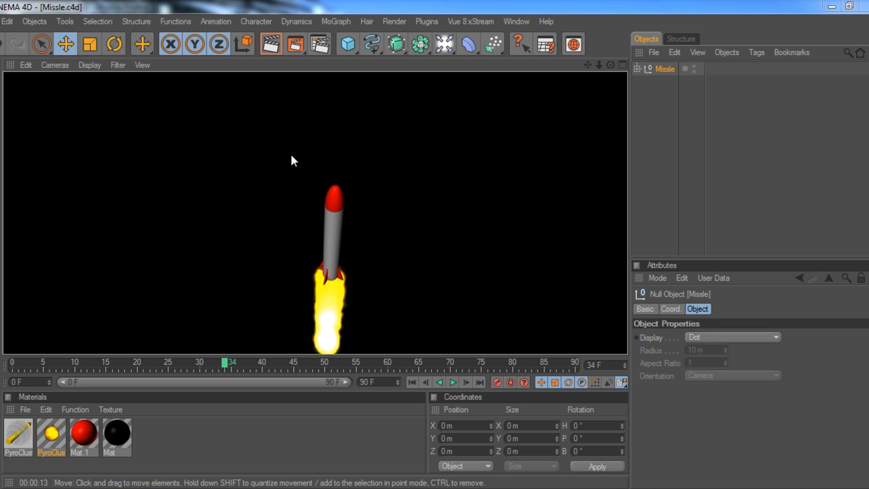
mouse_move(377, 168)
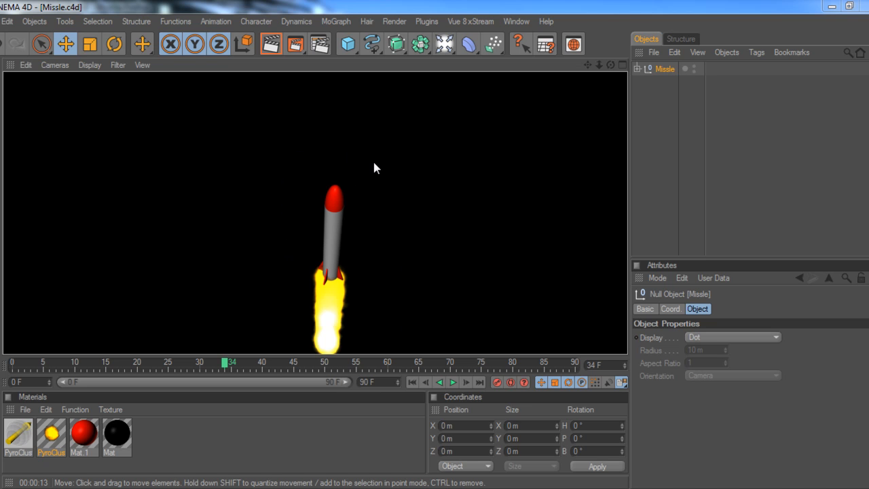
mouse_move(353, 168)
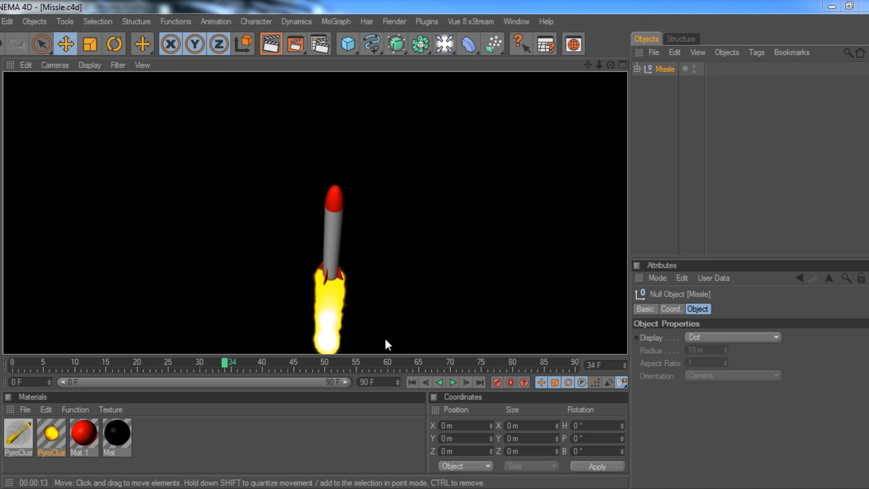
mouse_move(302, 168)
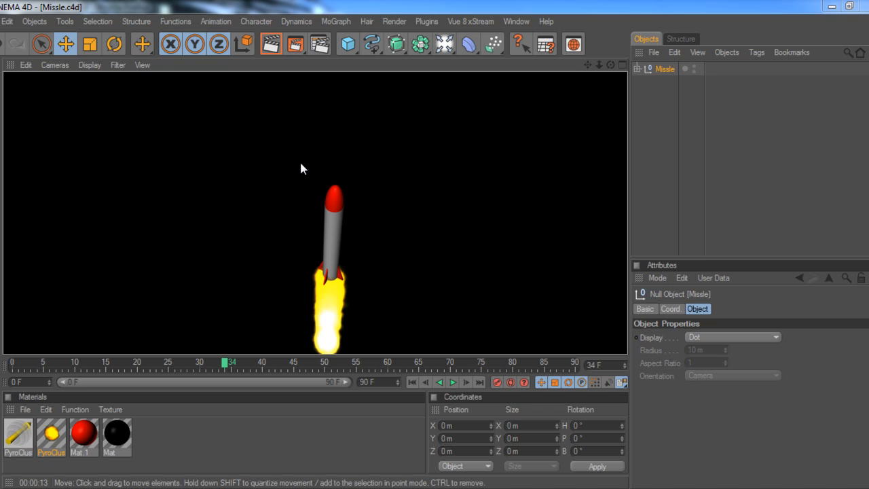
mouse_move(333, 296)
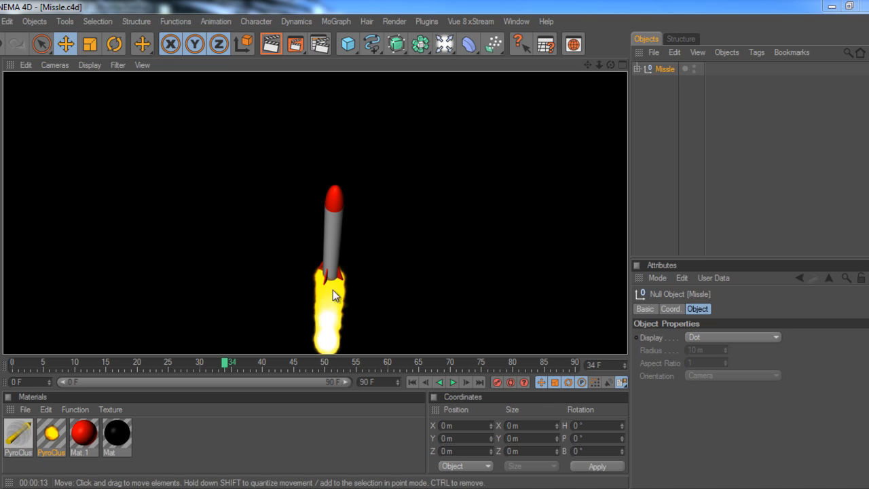
mouse_move(339, 369)
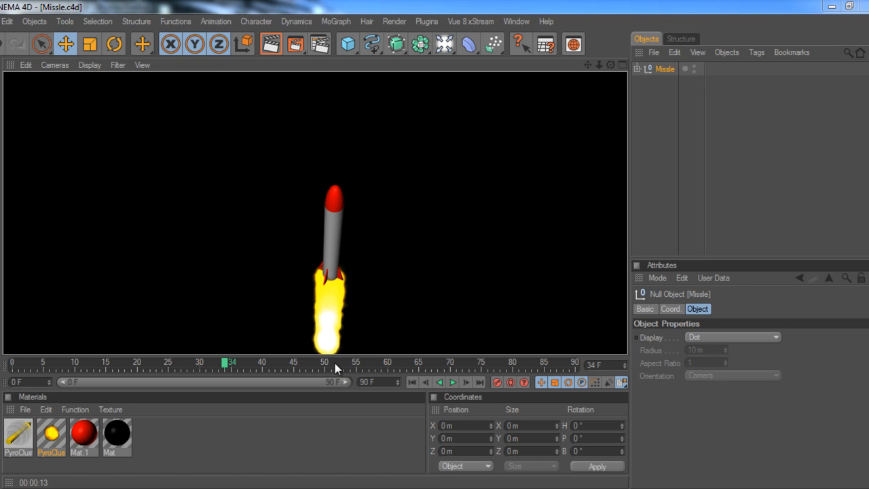
mouse_move(333, 353)
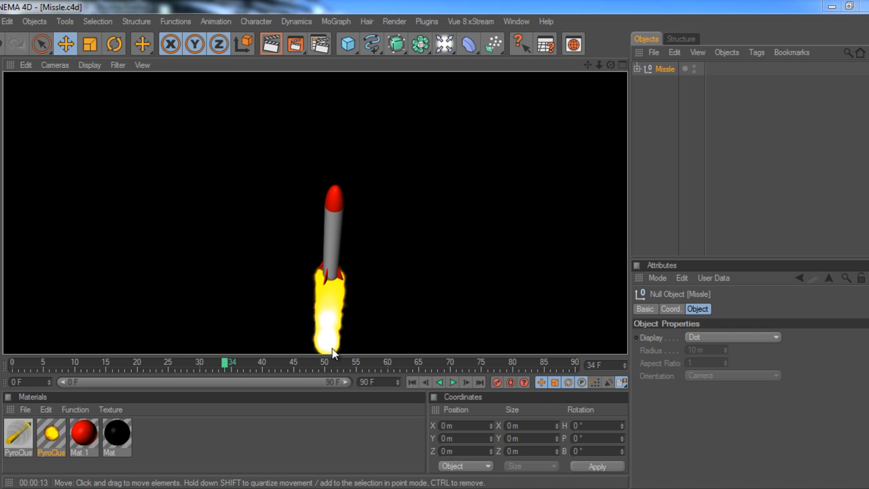
mouse_move(339, 323)
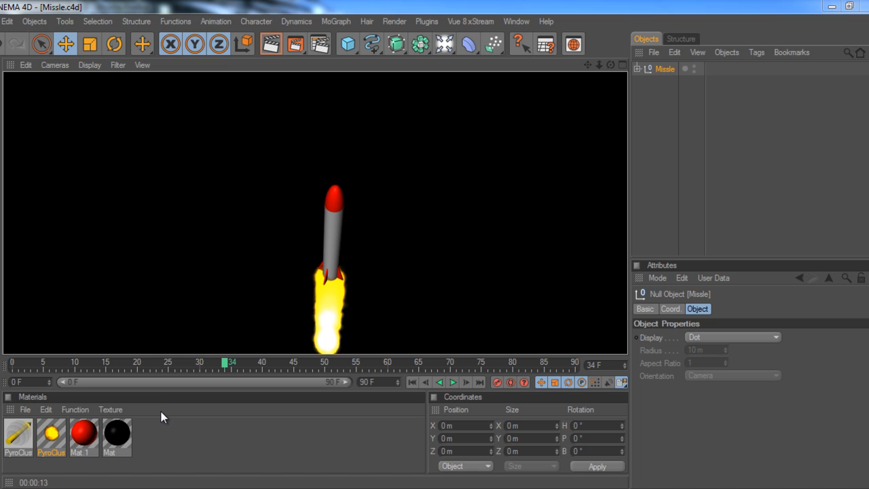
mouse_move(153, 314)
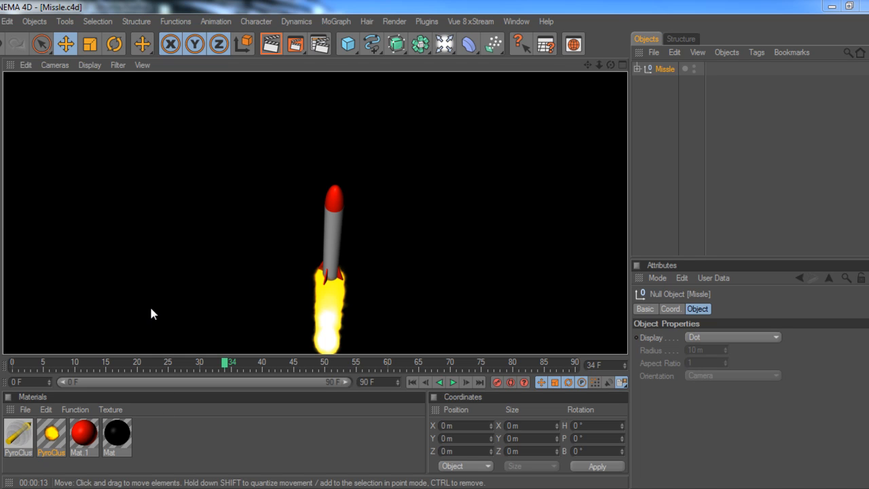
Start a new empty project and open the primitive objects list for the Body cylinder
left_click(8, 21)
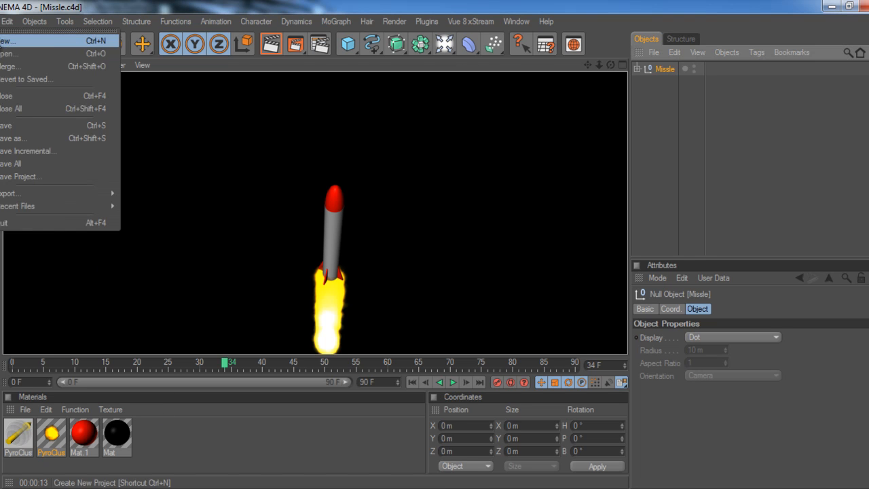
left_click(8, 41)
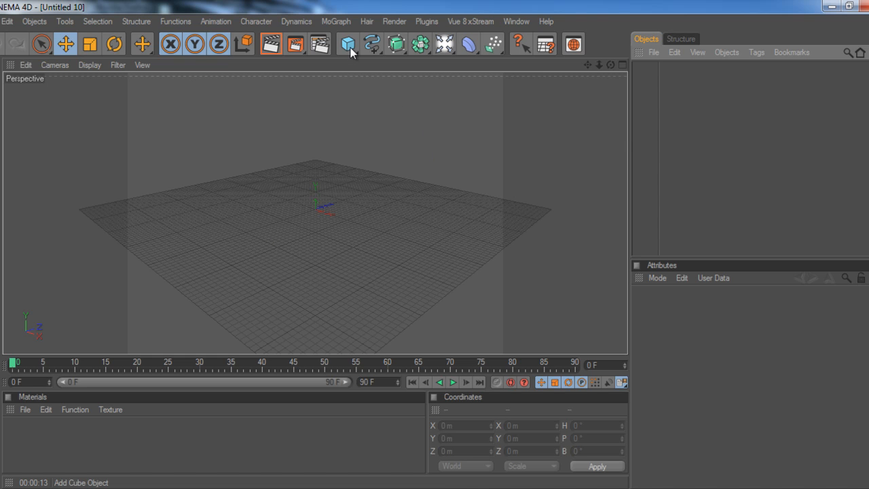
left_click(347, 43)
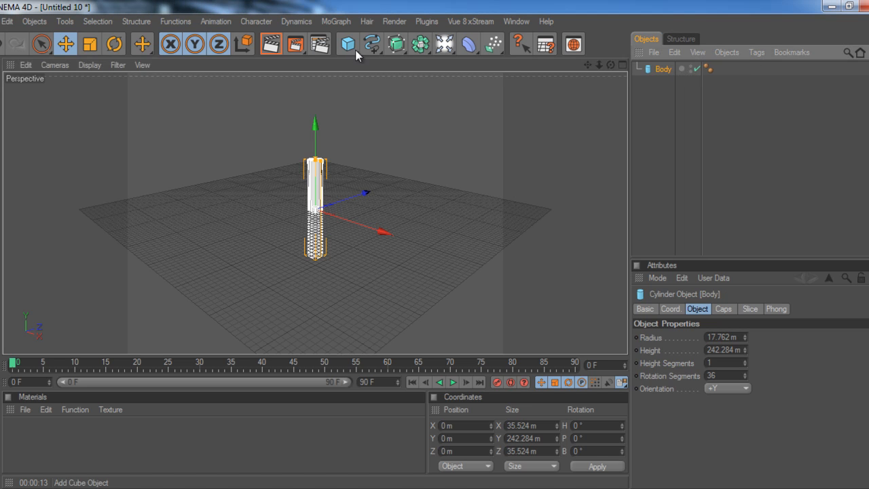
Add a sphere primitive and set its Segments to 45
left_click(346, 44)
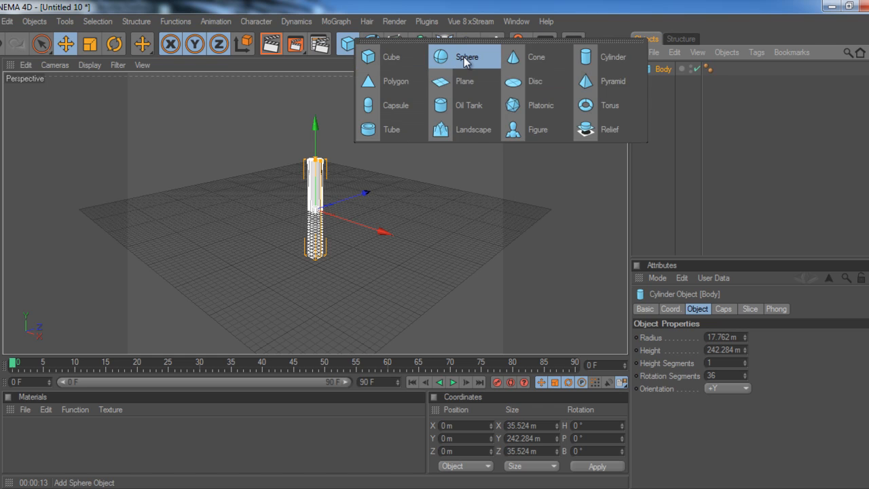
left_click(467, 56)
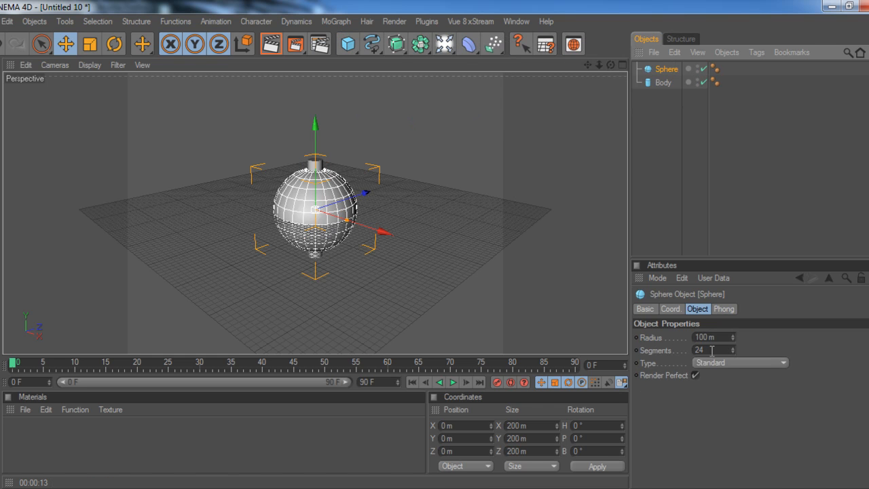
left_click(712, 350)
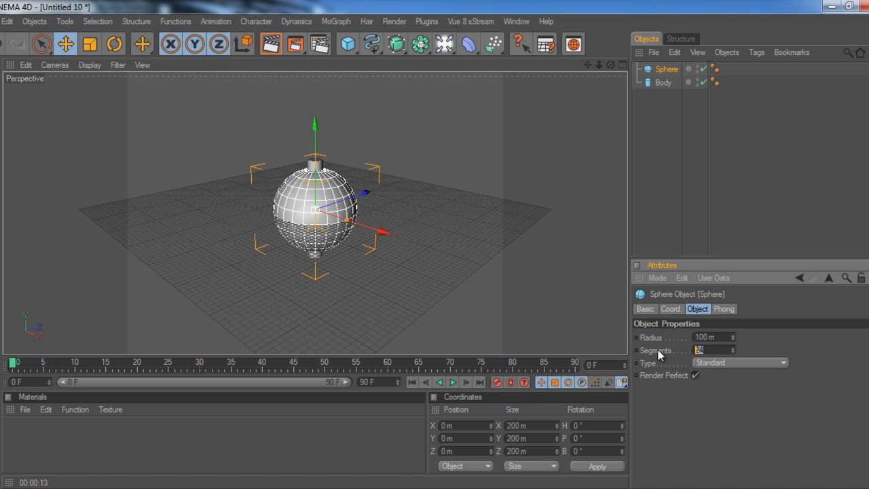
type("45")
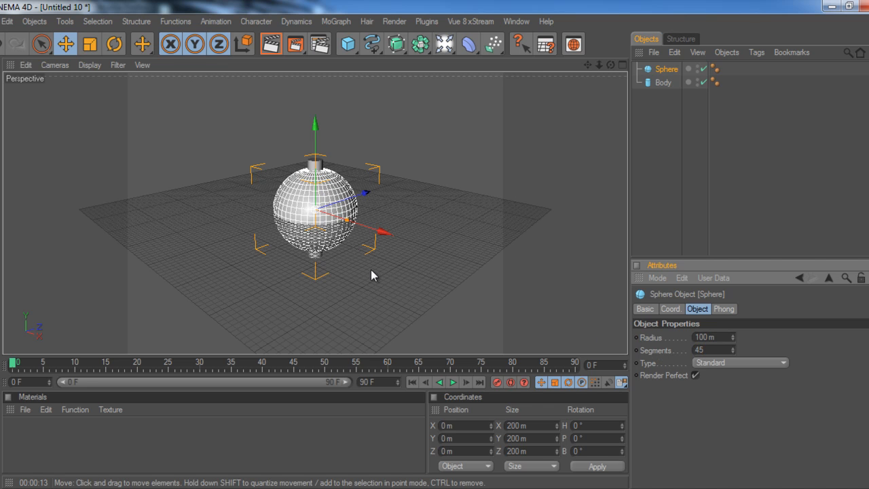
mouse_move(192, 202)
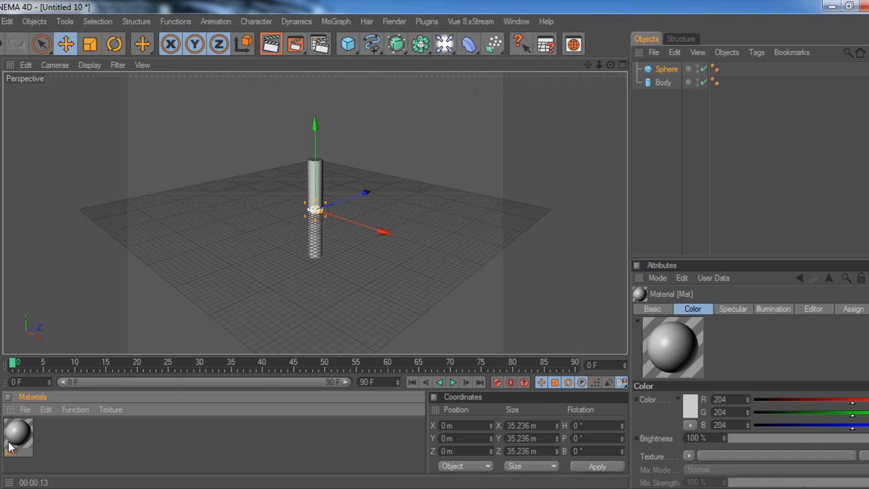
Set material Mat's color to RGB 255, 0, 0 and close the Material Editor
double_click(18, 437)
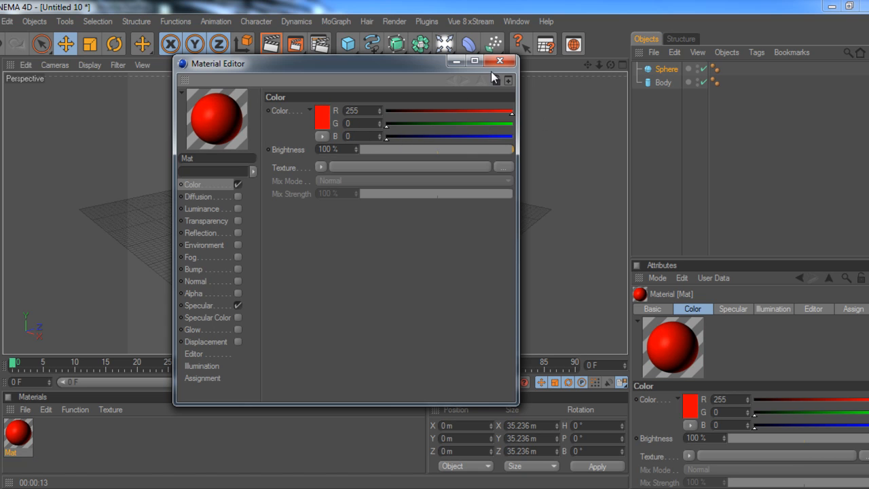
left_click(499, 61)
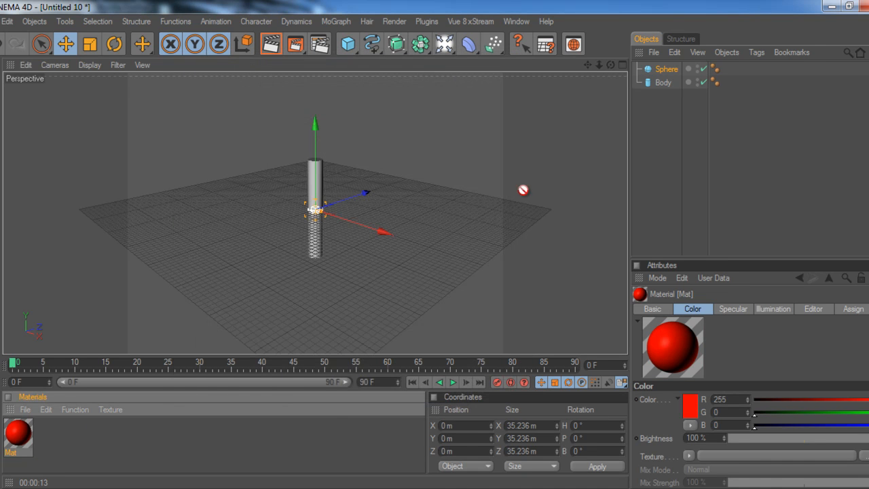
left_click(666, 69)
type("Nose")
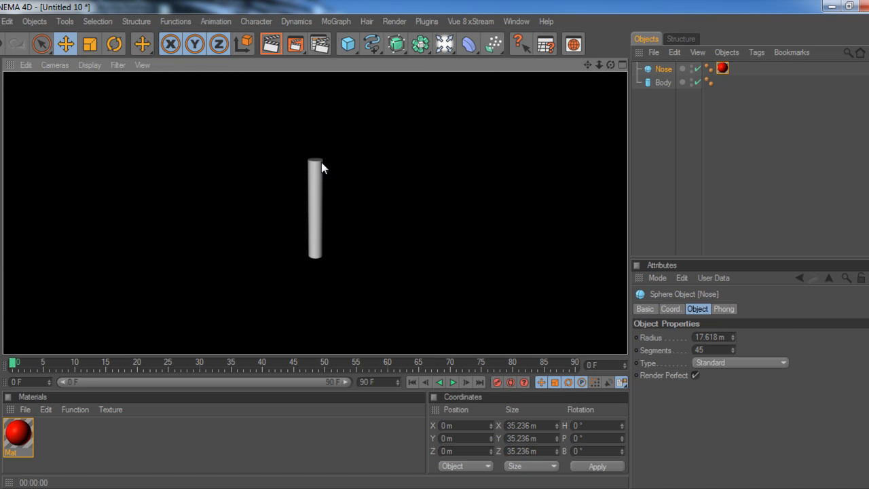
mouse_move(320, 170)
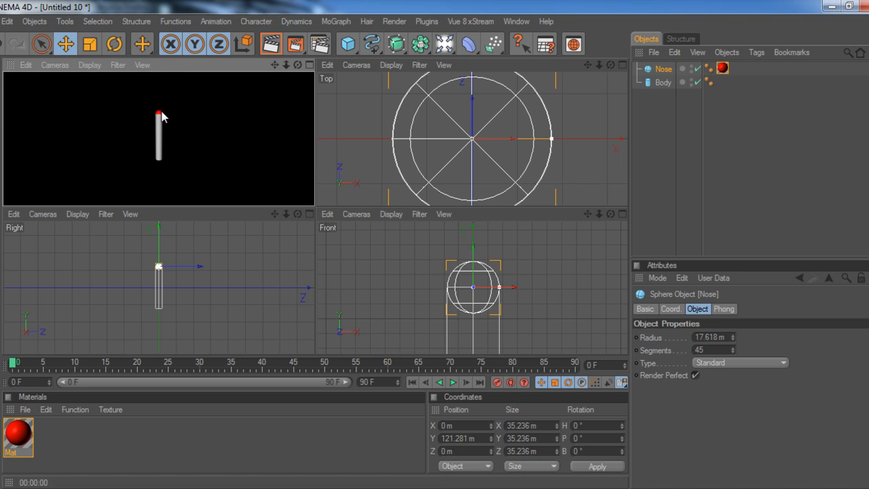
mouse_move(160, 121)
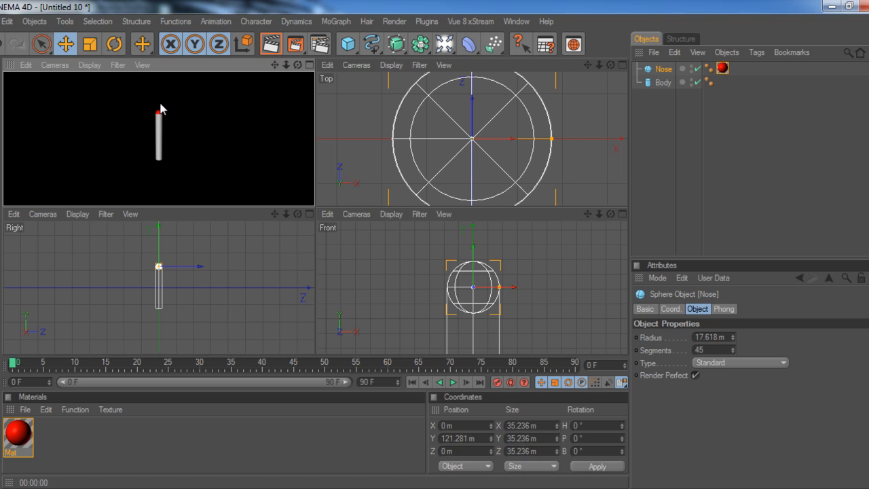
mouse_move(158, 119)
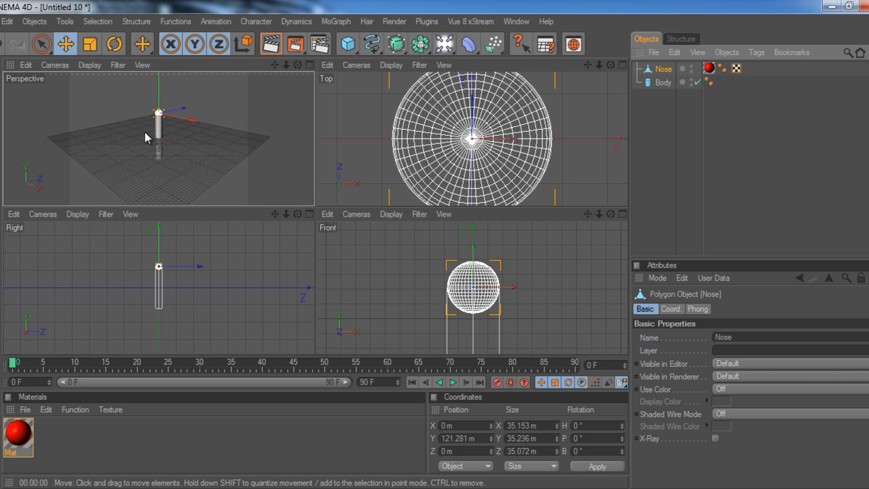
Make the Nose editable and scale it vertically to about 79 m
left_click(89, 44)
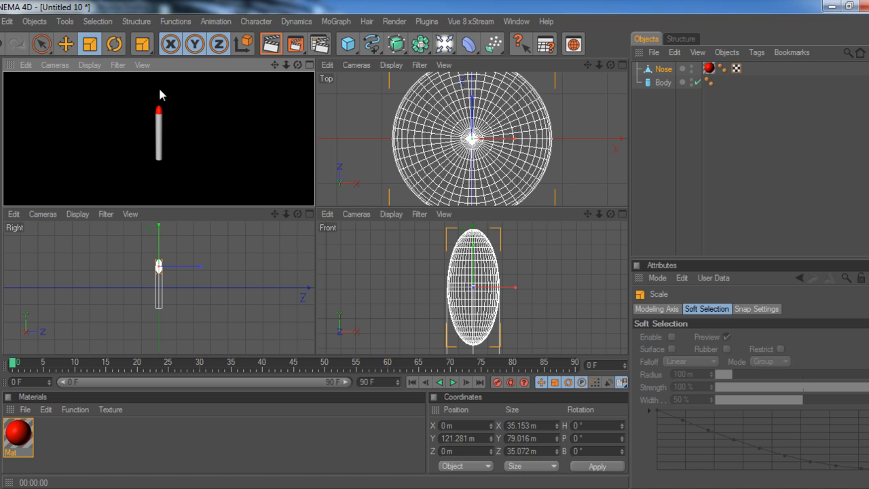
mouse_move(200, 70)
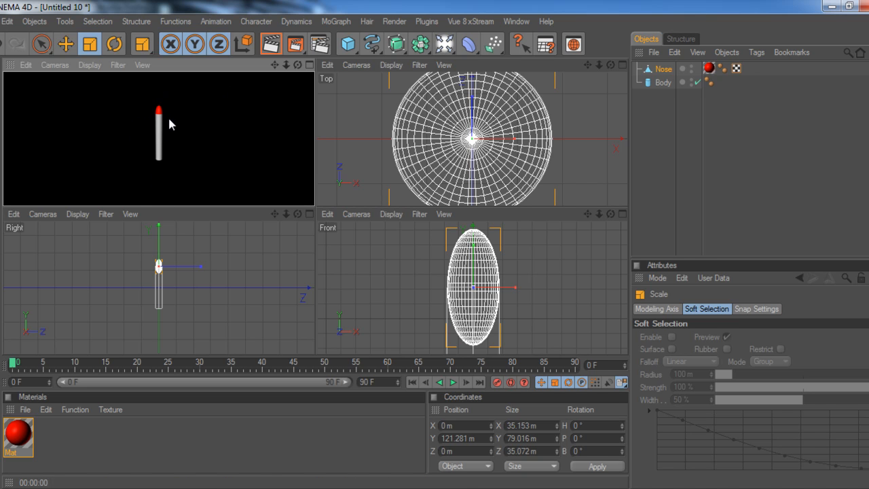
mouse_move(175, 134)
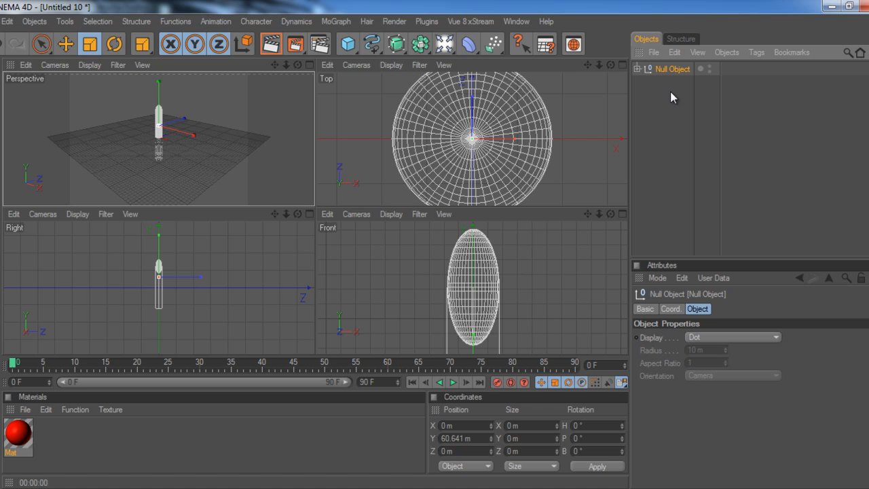
Rename the null group holding Nose and Body to 'Missle Body'
double_click(673, 69)
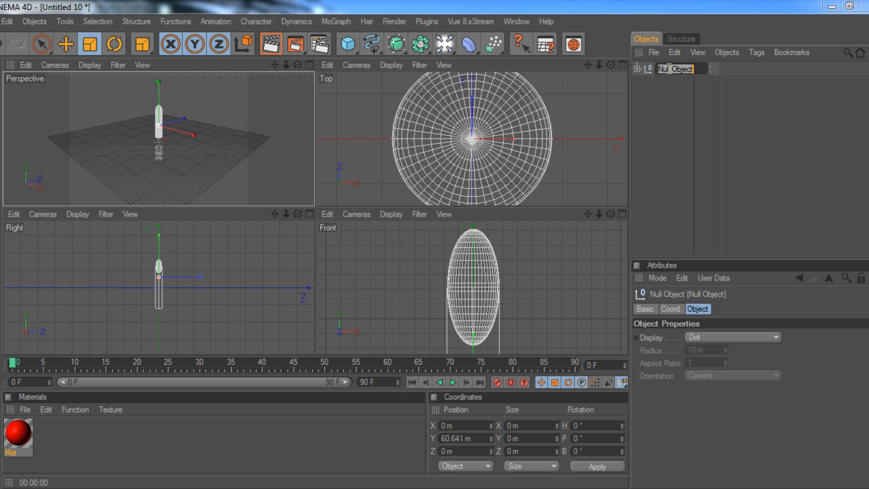
type("Misc")
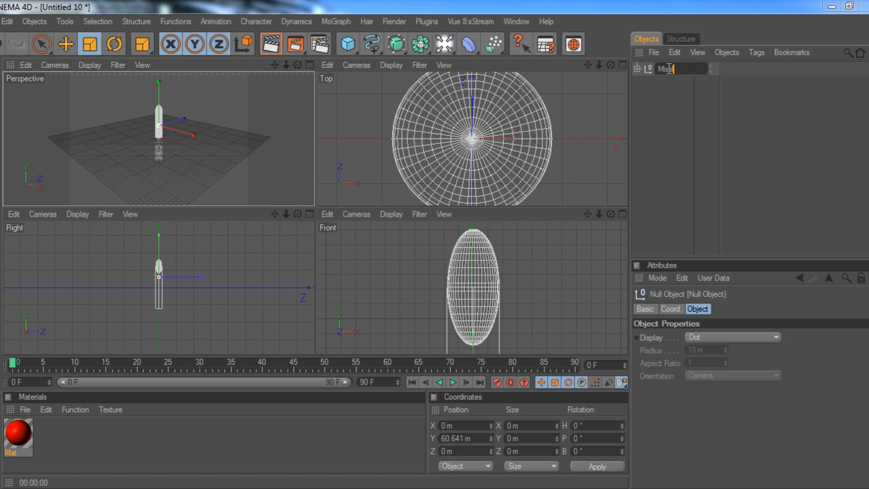
type("Missle Body")
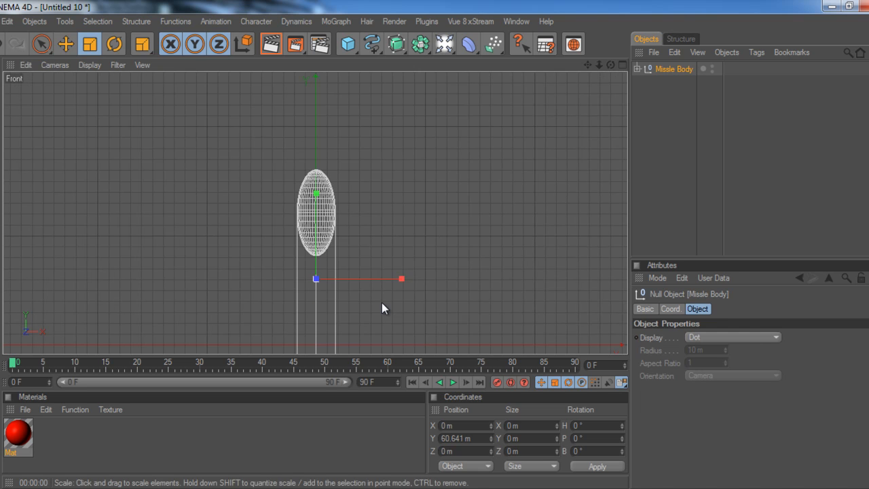
Move Missle Body aside and draw a closed right-triangle Linear spline
left_click_drag(316, 278, 562, 279)
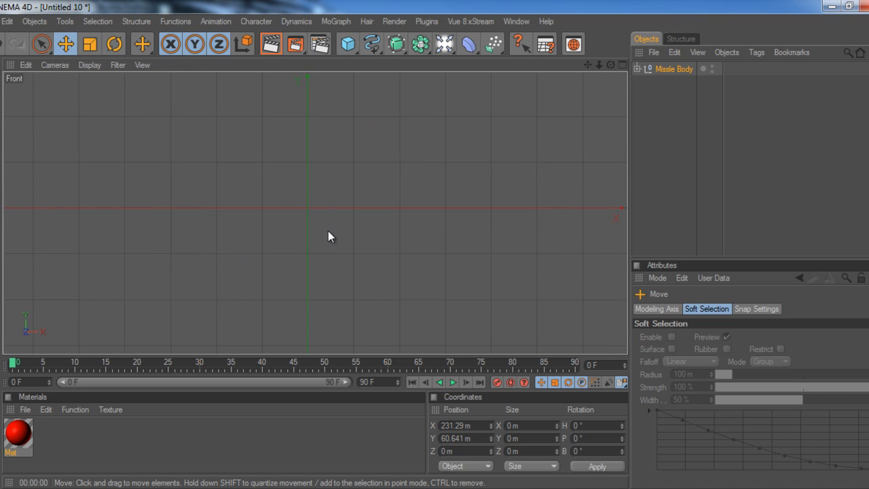
left_click(371, 43)
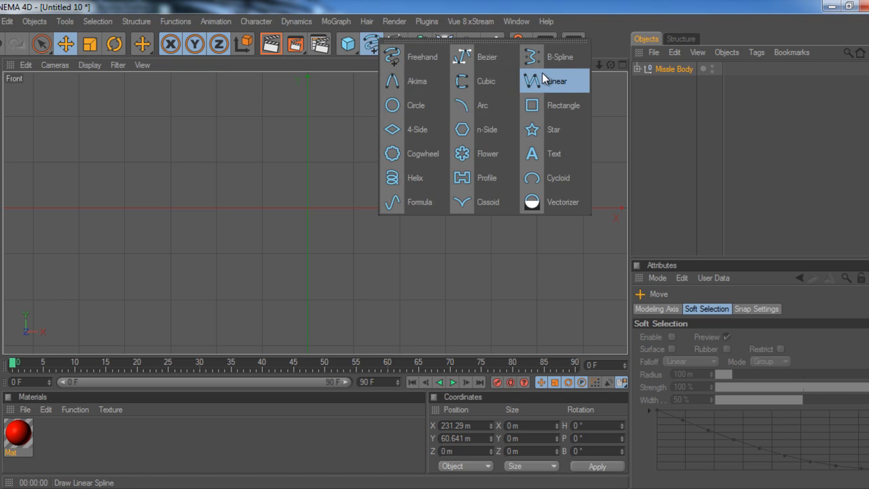
left_click(555, 81)
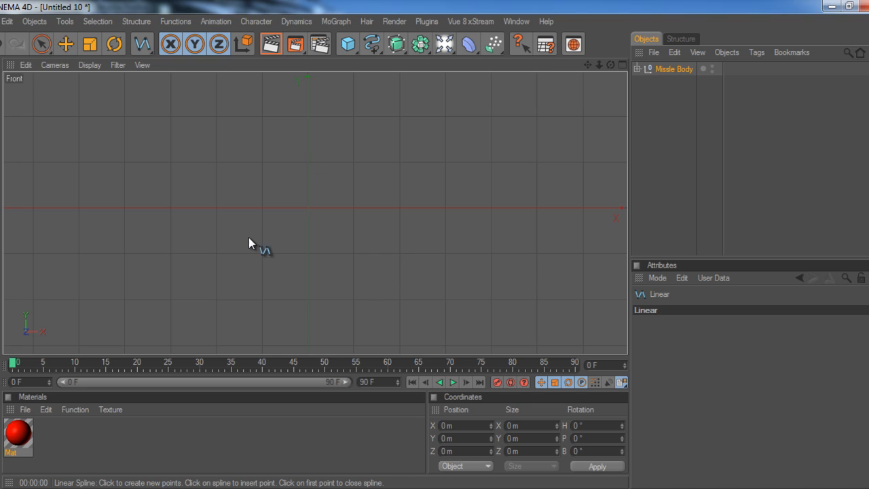
mouse_move(266, 216)
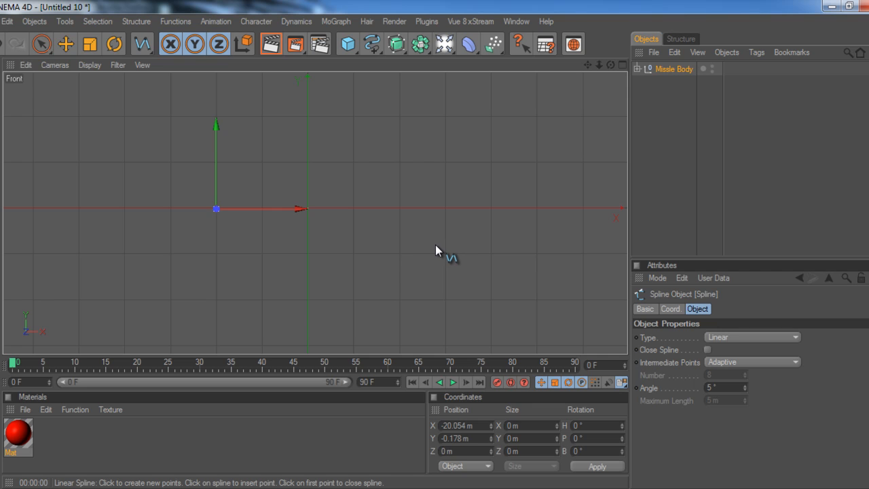
left_click(215, 208)
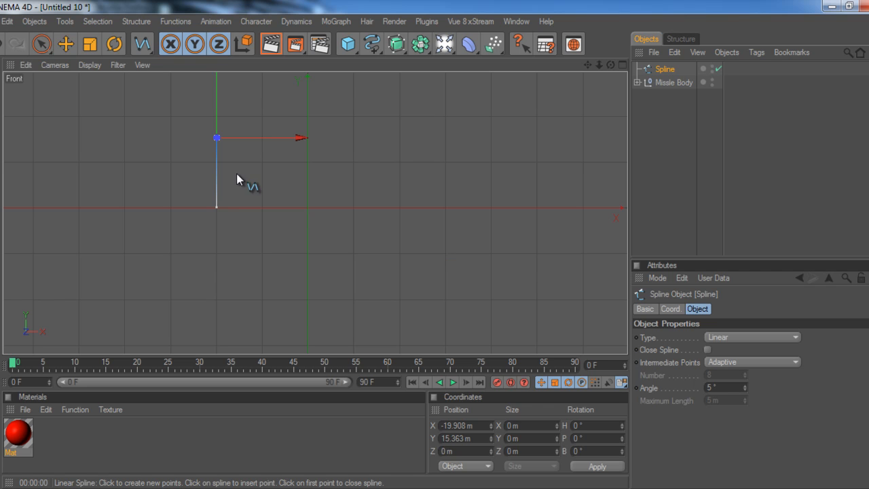
mouse_move(482, 217)
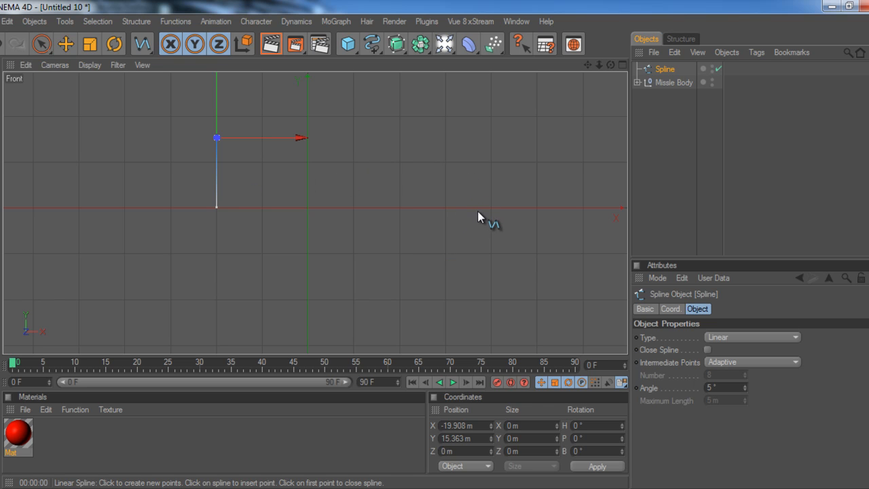
left_click(491, 207)
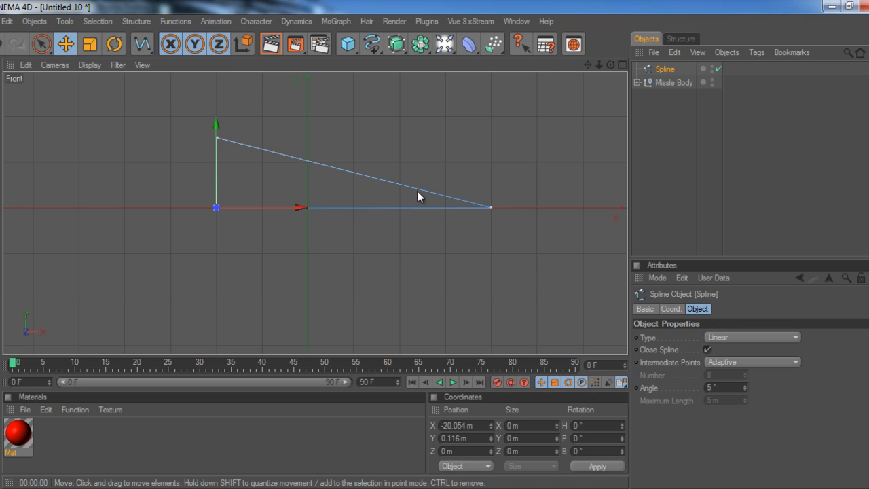
mouse_move(381, 158)
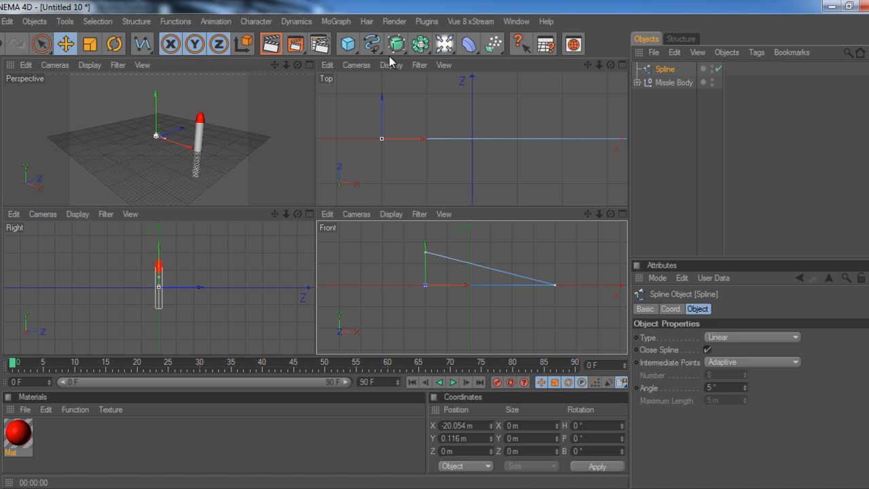
Add an Extrude NURBS for the triangle spline and rename it 'Wing 1'
left_click(396, 43)
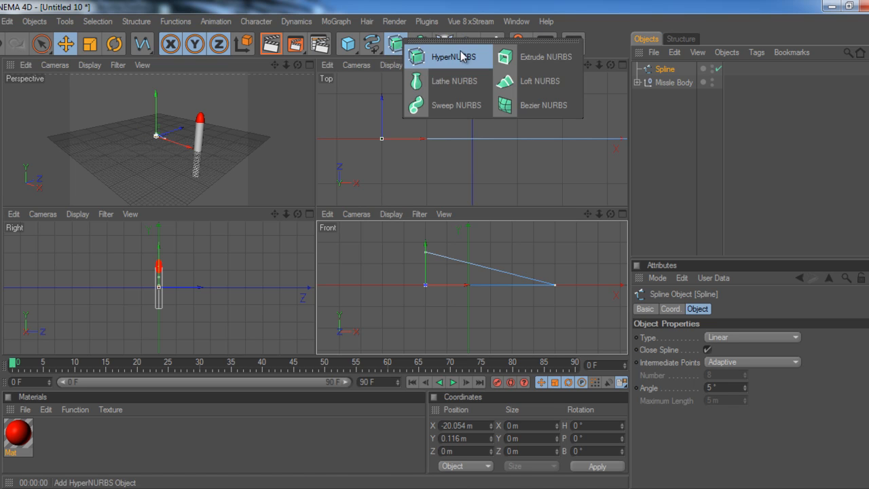
left_click(545, 56)
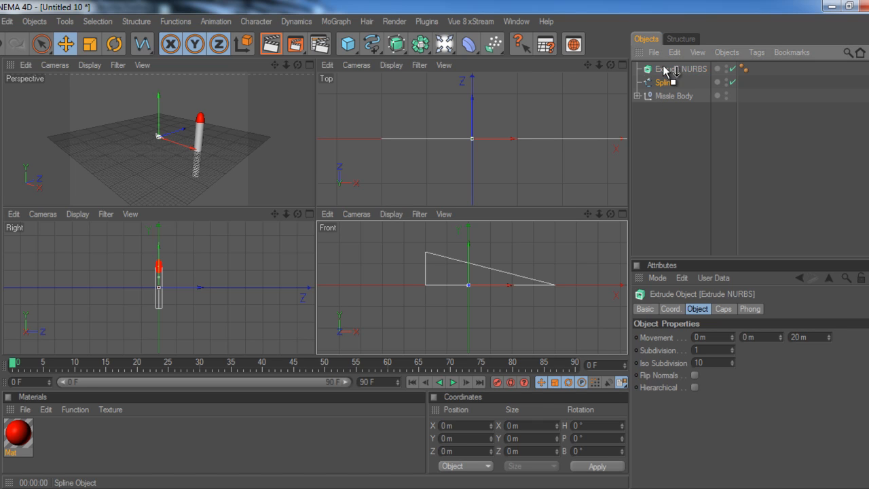
double_click(683, 68)
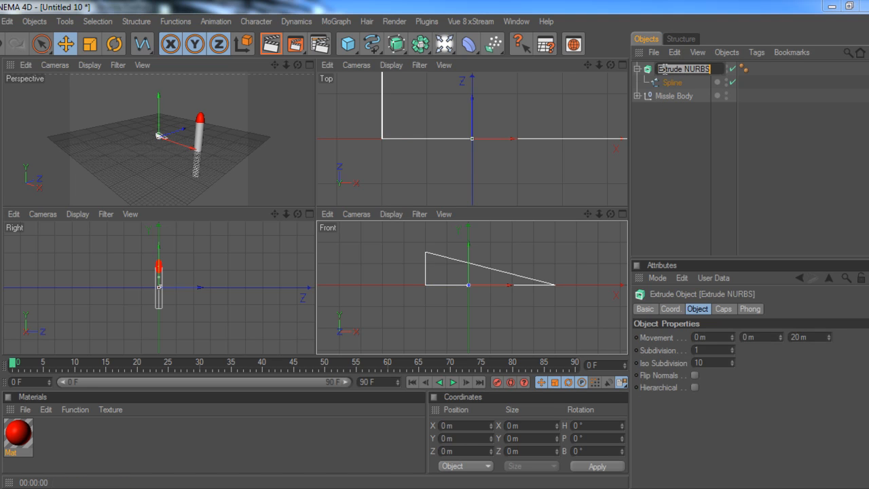
type("Wing 1")
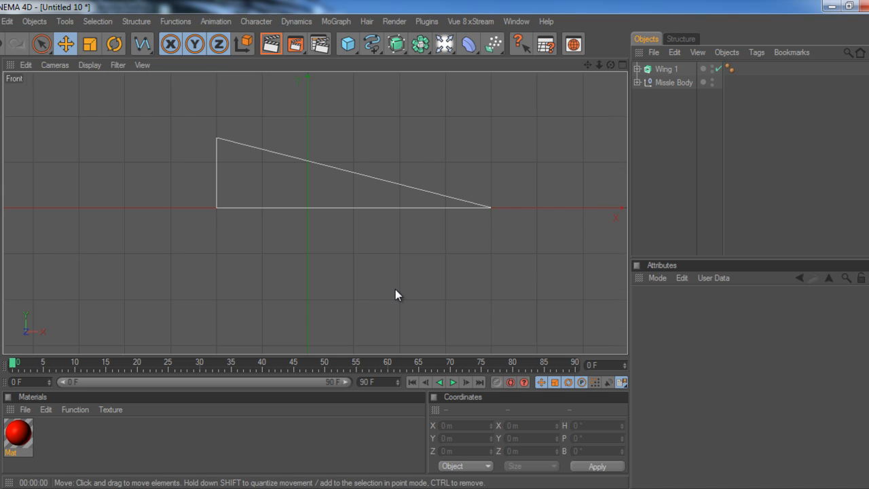
Rotate the Wing 1 profile a quarter turn to stand upright
left_click(674, 82)
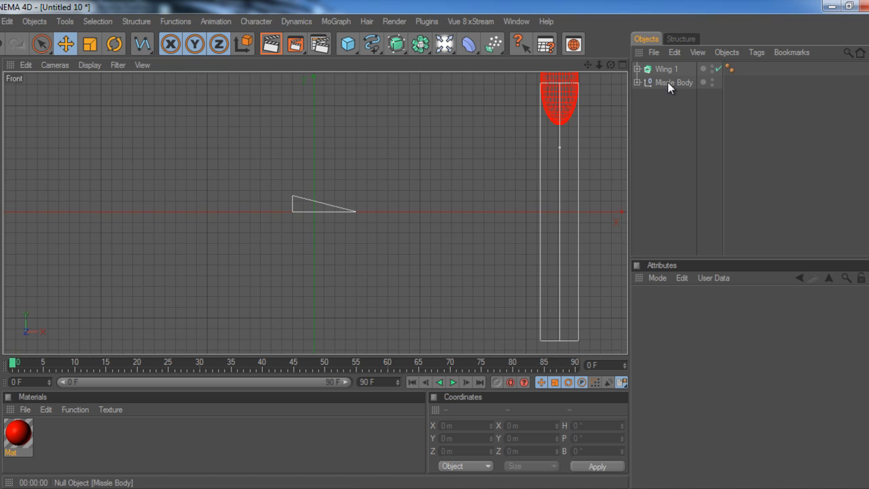
left_click(674, 82)
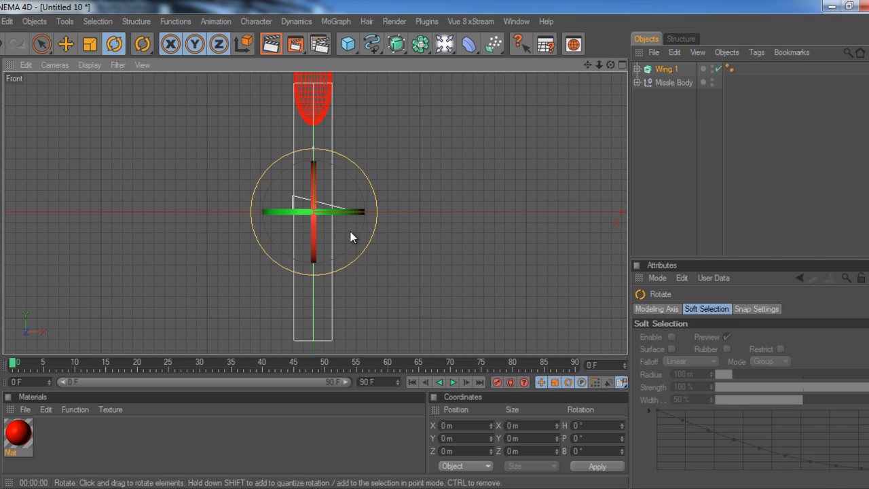
left_click(114, 44)
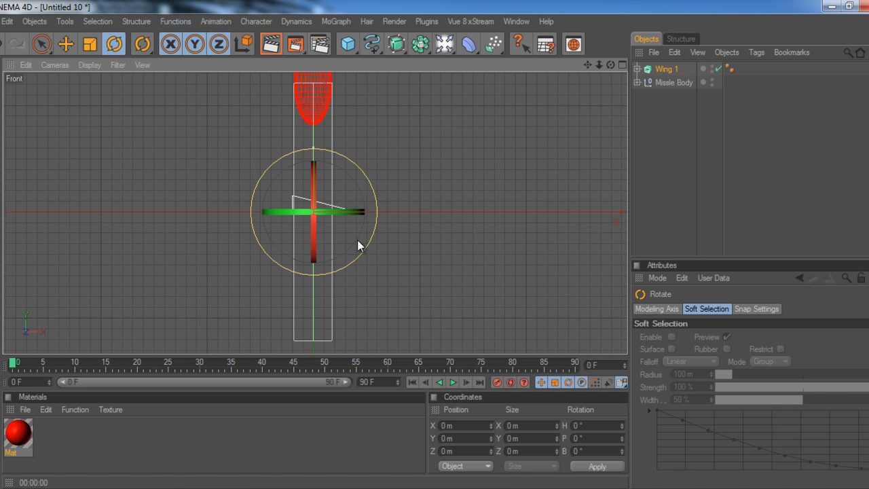
left_click_drag(360, 245, 346, 168)
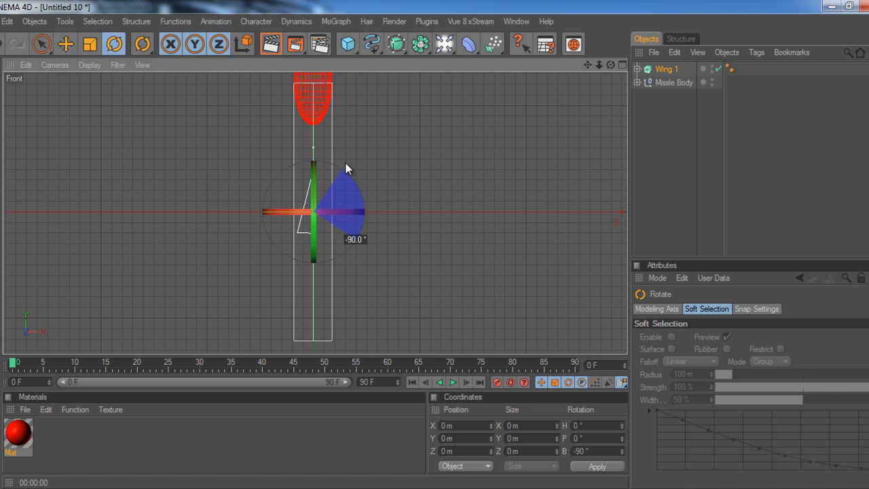
Move Wing 1 flush against the base of the missile body
left_click(89, 44)
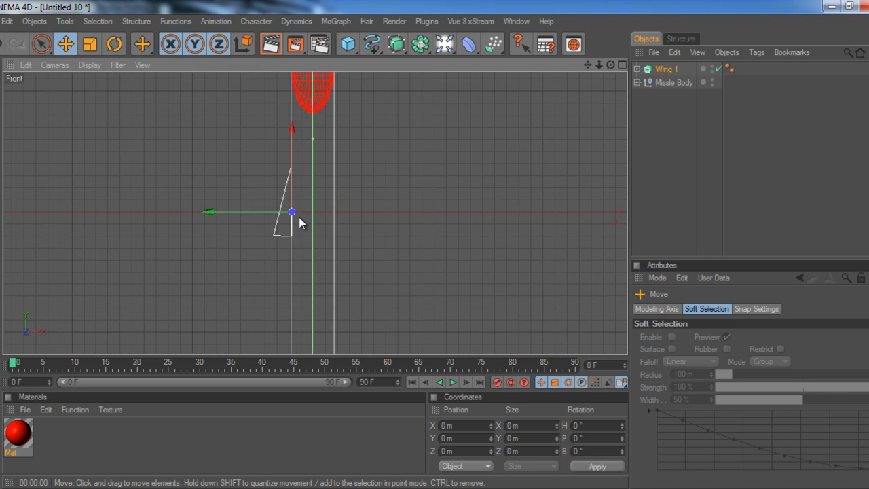
left_click_drag(291, 212, 235, 208)
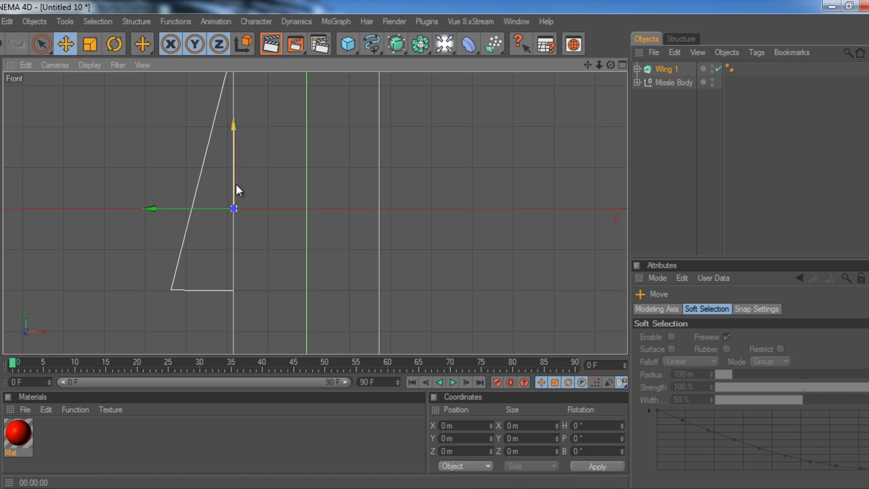
left_click_drag(233, 208, 267, 272)
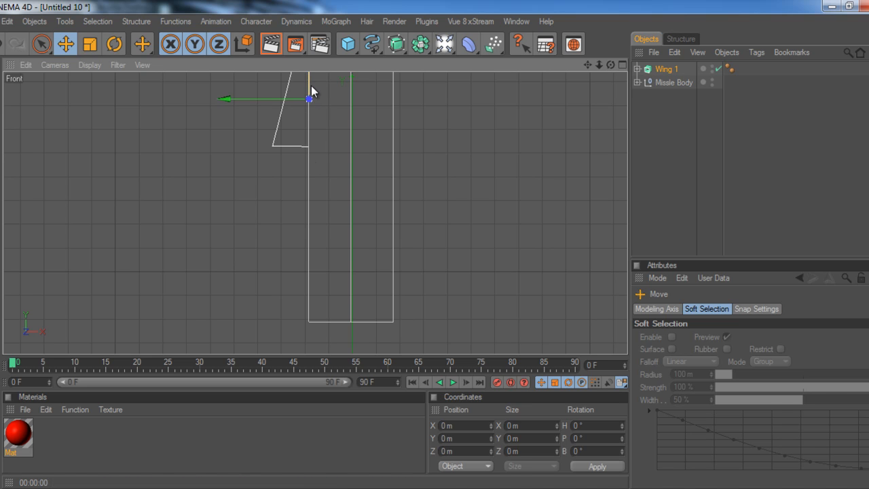
left_click_drag(309, 99, 309, 231)
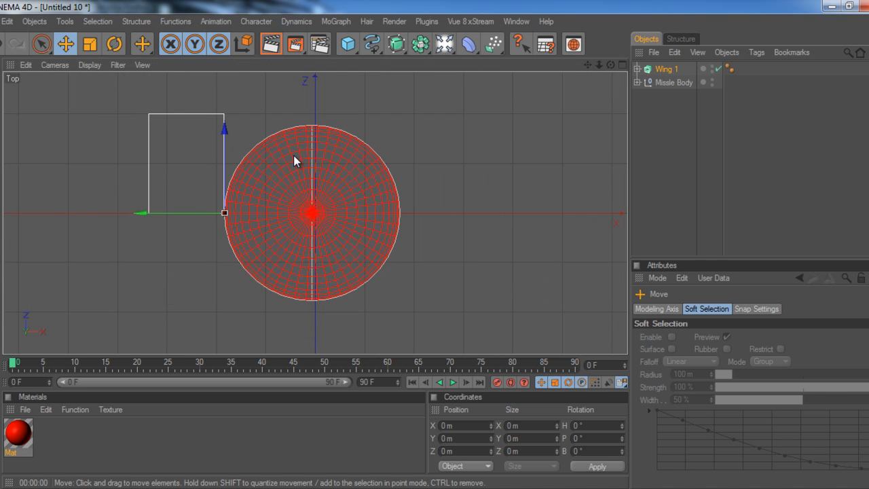
mouse_move(178, 204)
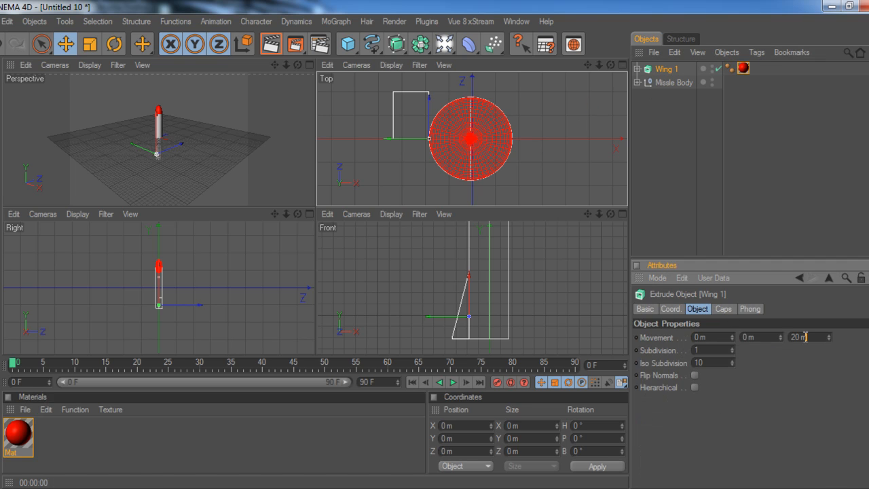
Set Wing 1's extrusion depth to 3 m and apply the red material
left_click(809, 337)
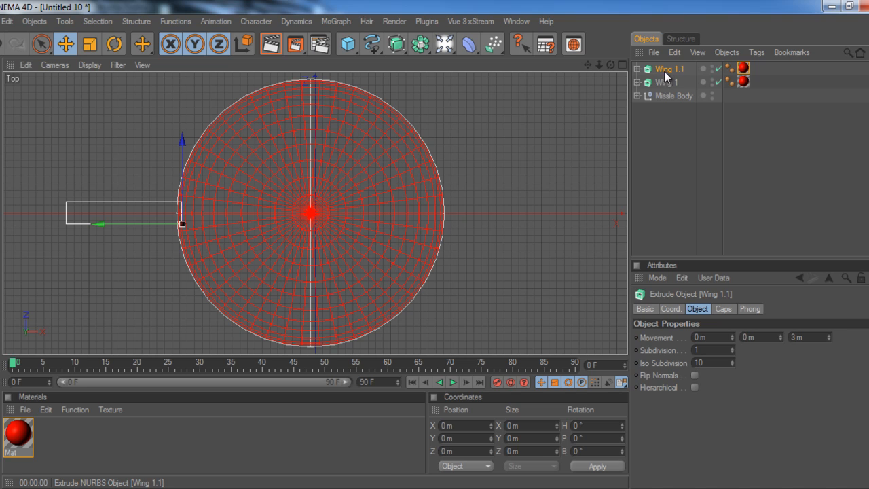
Rename the duplicated wing 'Wing 2' and rotate it to mirror Wing 1
double_click(670, 69)
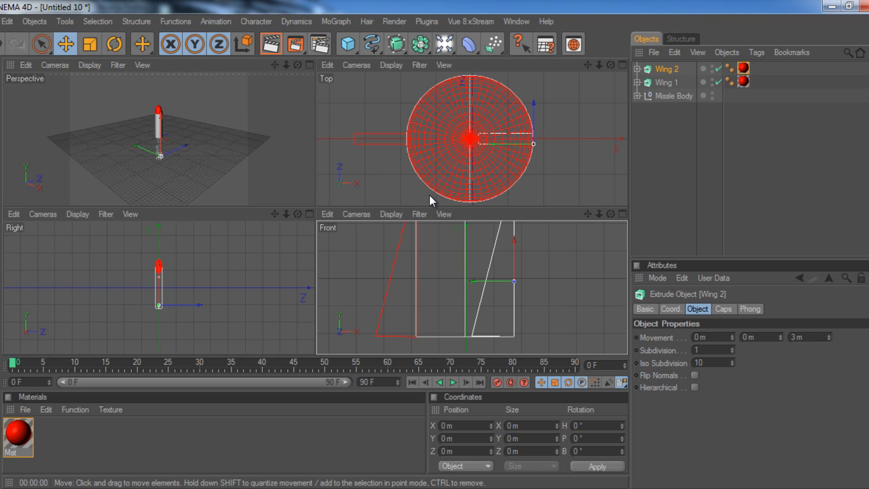
left_click(114, 44)
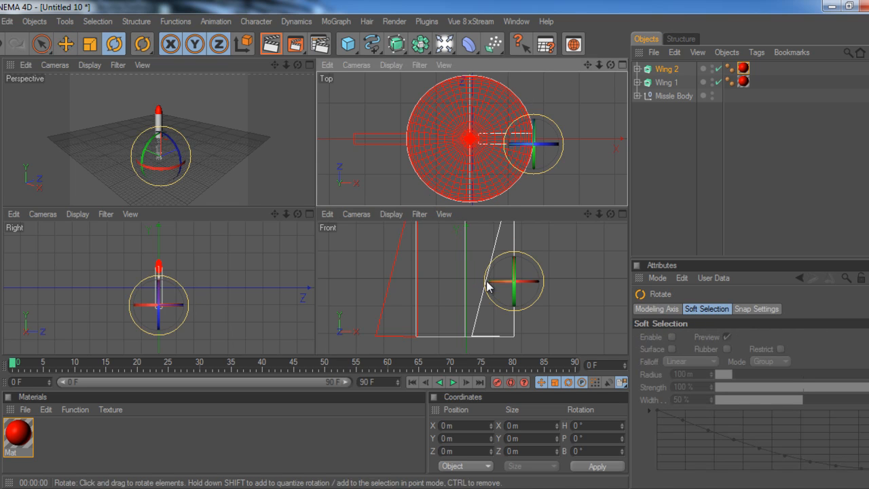
left_click_drag(513, 285, 543, 292)
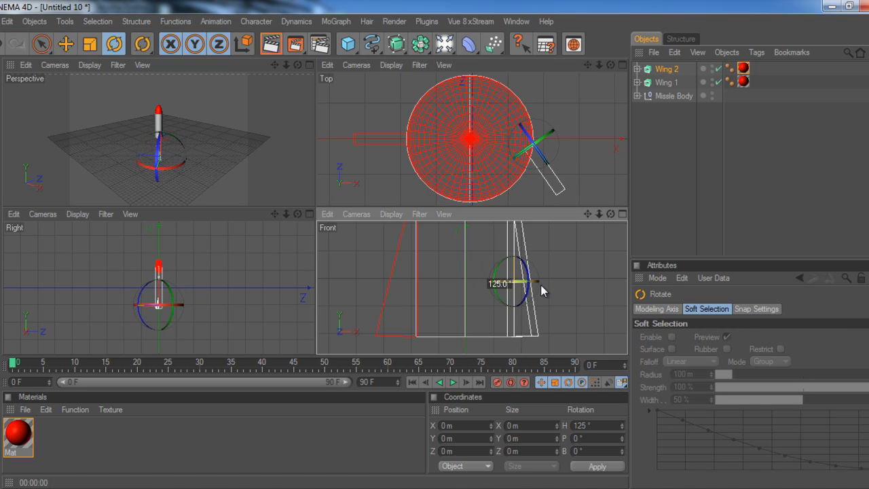
left_click_drag(514, 283, 533, 283)
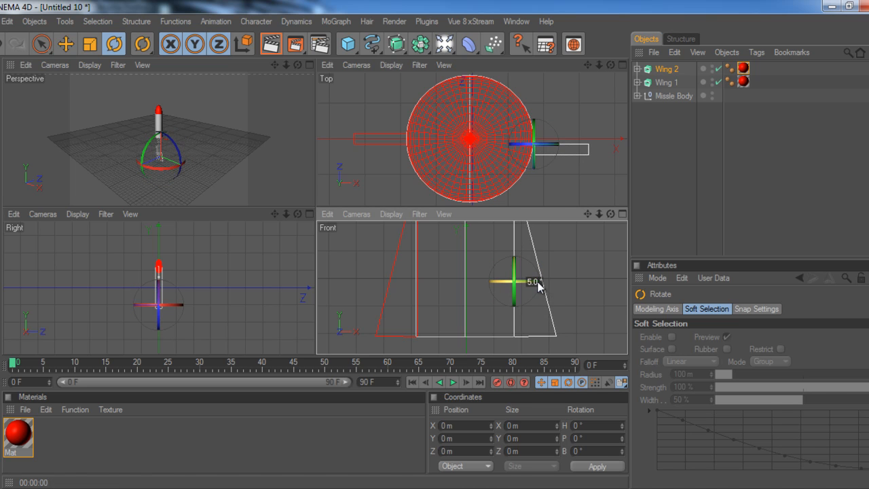
left_click(65, 43)
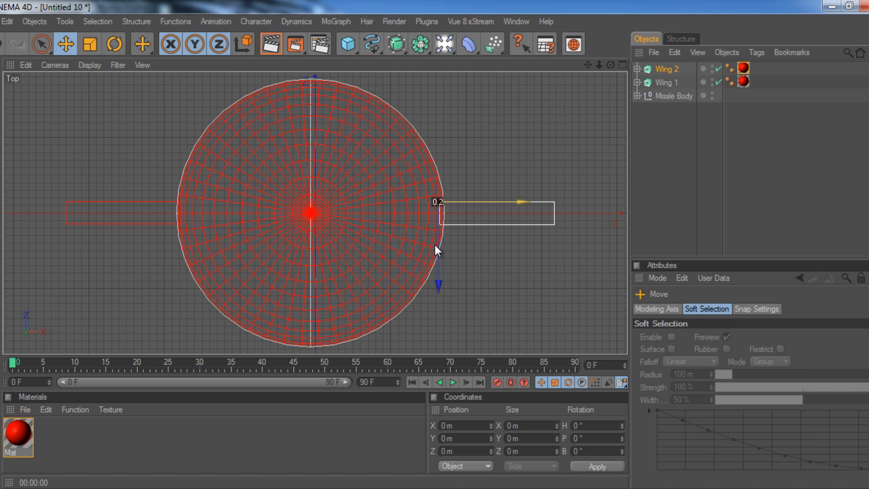
Name the duplicated fins Wing 3 and Wing 4 and select both copies
left_click(667, 82)
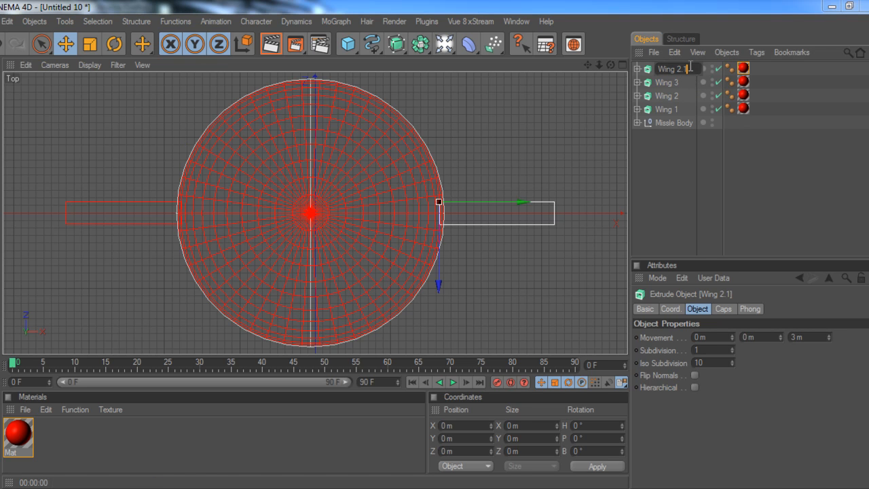
key("BackSpace")
type("4")
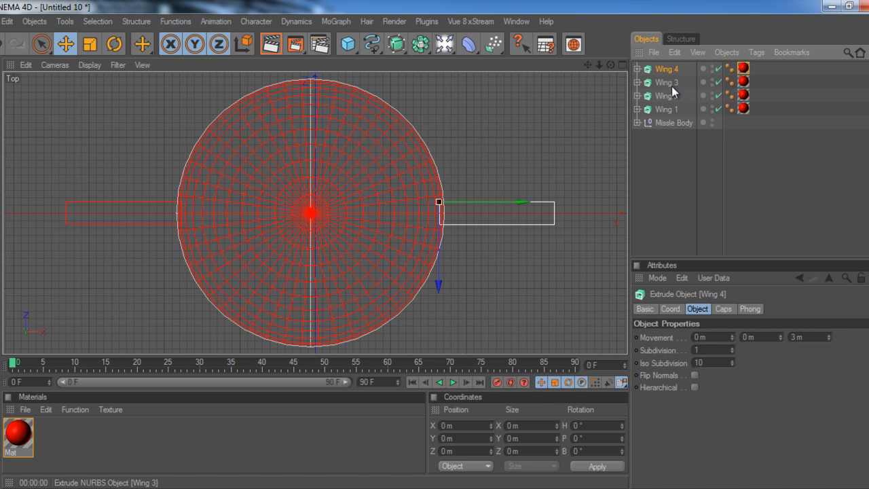
left_click(665, 82)
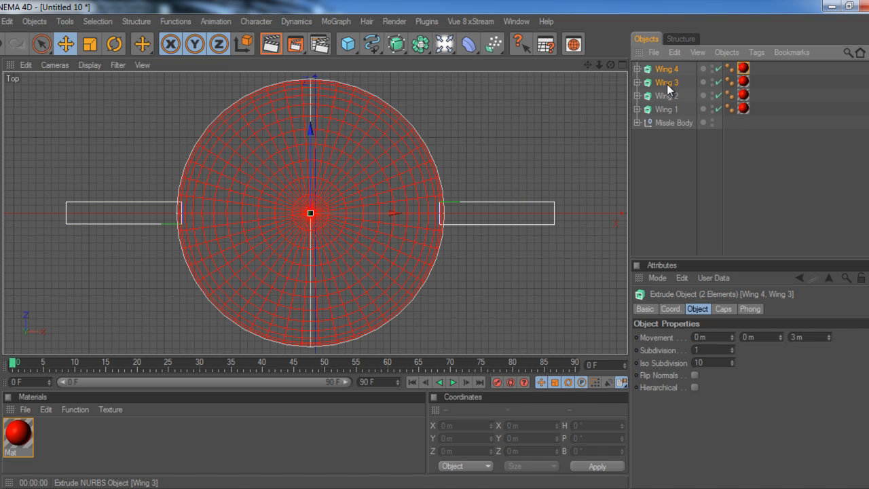
Rotate Wing 3 and Wing 4 together 90° around the body in Top view
left_click(114, 44)
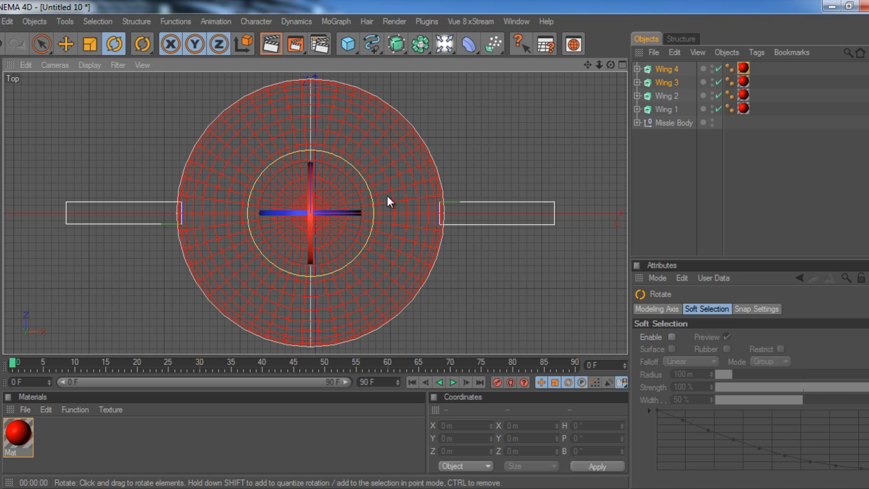
mouse_move(338, 261)
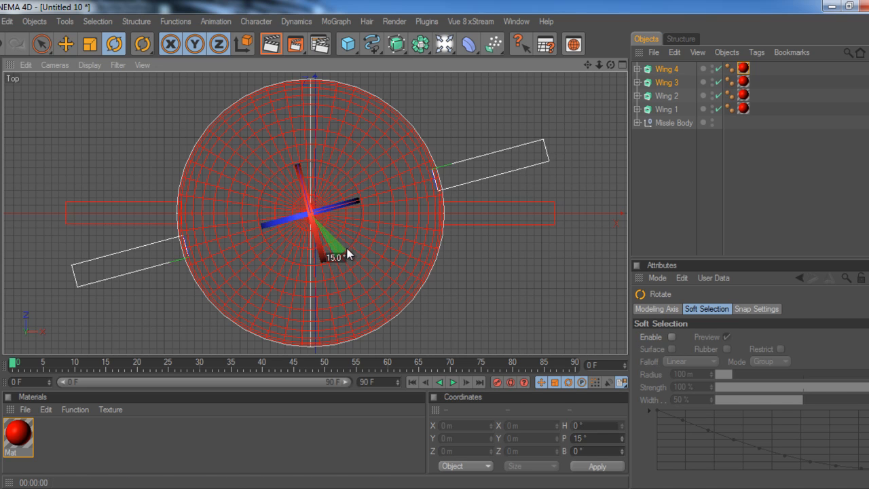
left_click_drag(336, 252, 352, 199)
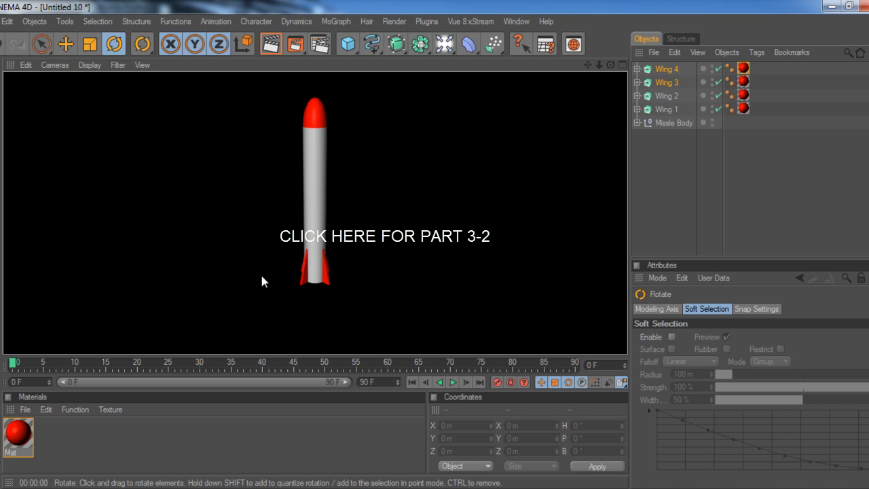
mouse_move(231, 230)
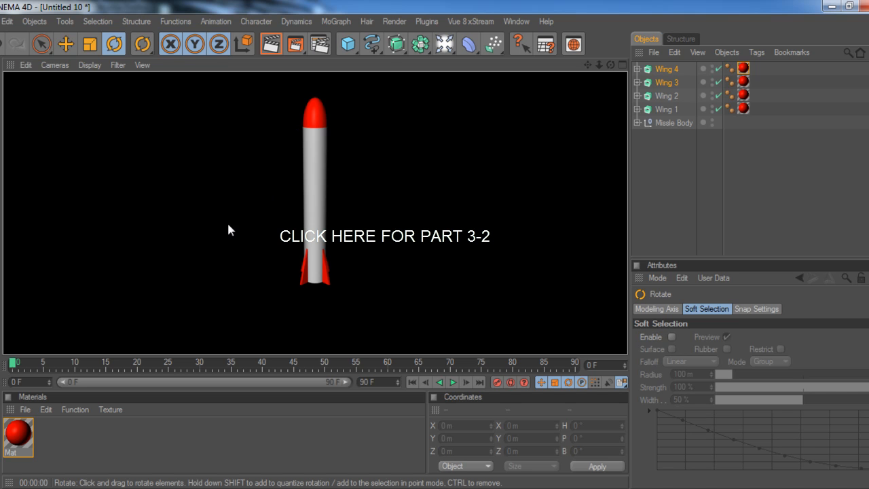
mouse_move(196, 243)
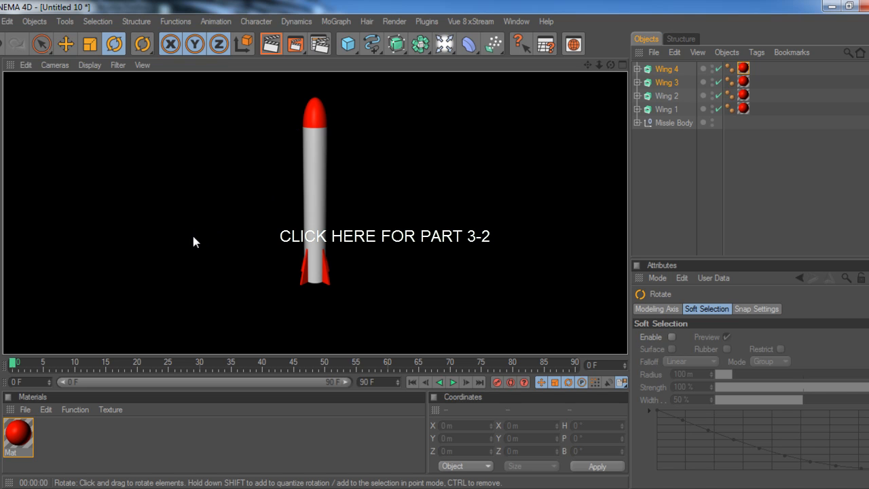
mouse_move(184, 246)
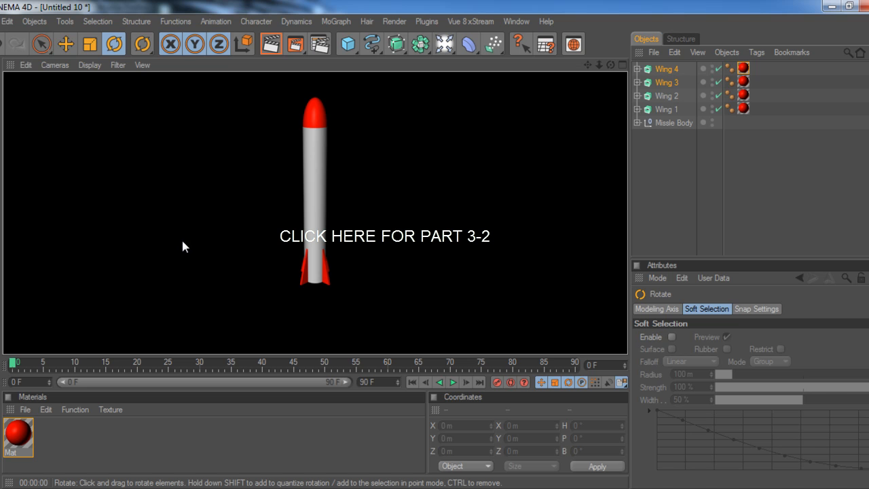
mouse_move(339, 345)
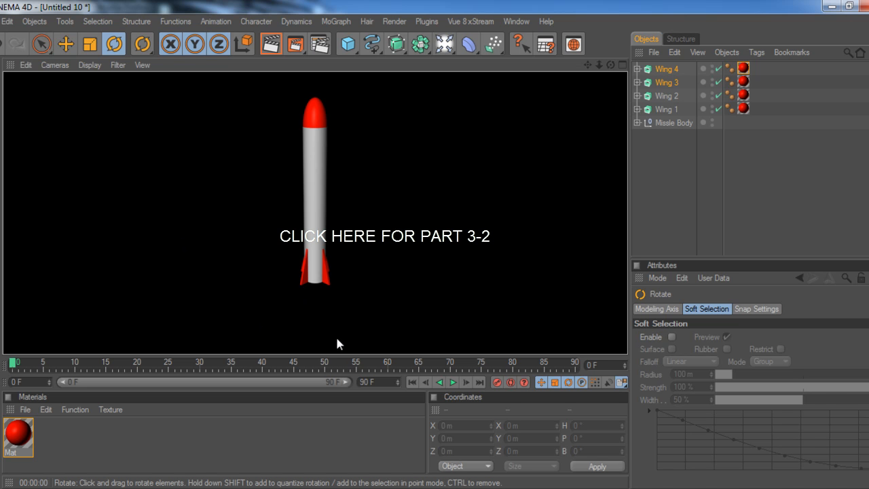
mouse_move(319, 293)
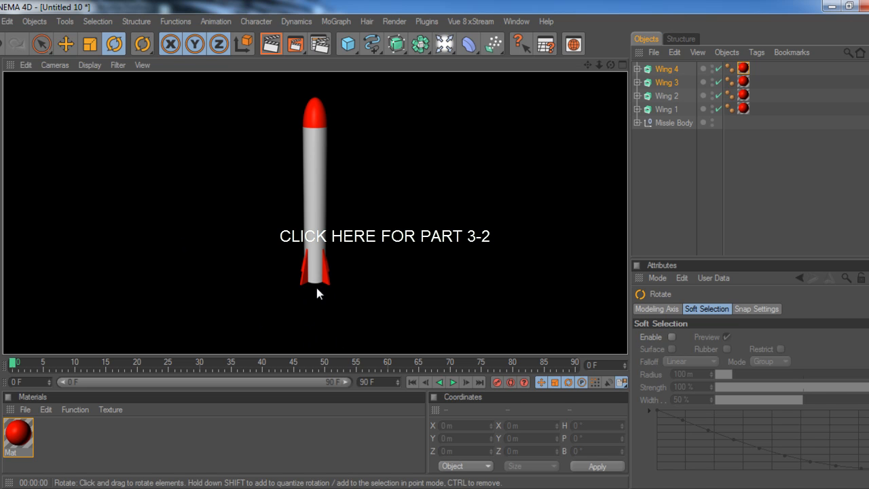
mouse_move(320, 340)
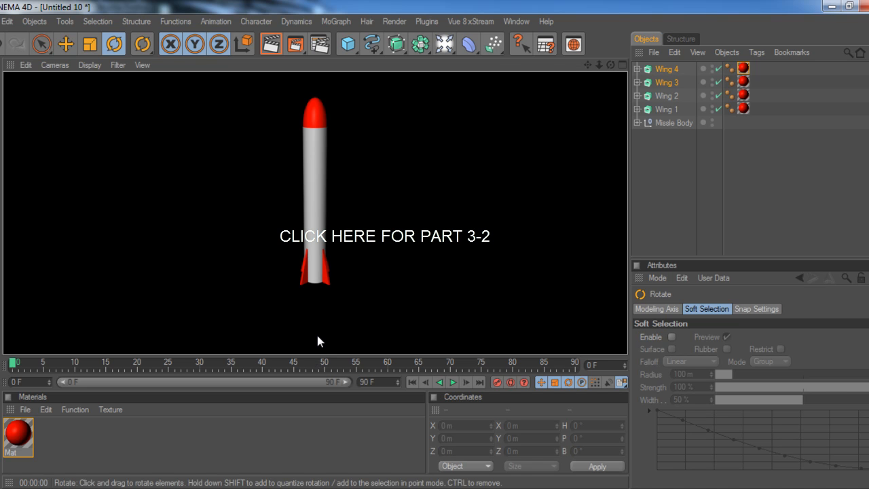